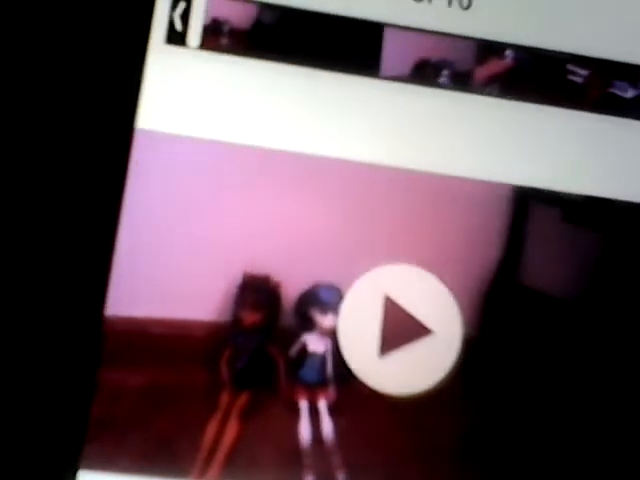
Raise the device volume to maximum for the two-dolls video, item 8 of 10
key("volumeup")
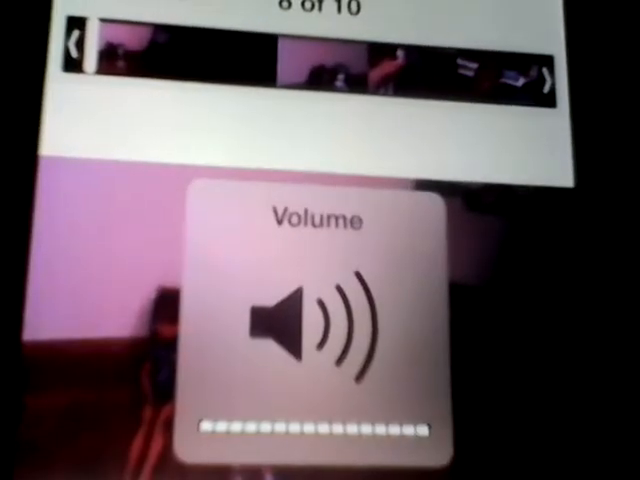